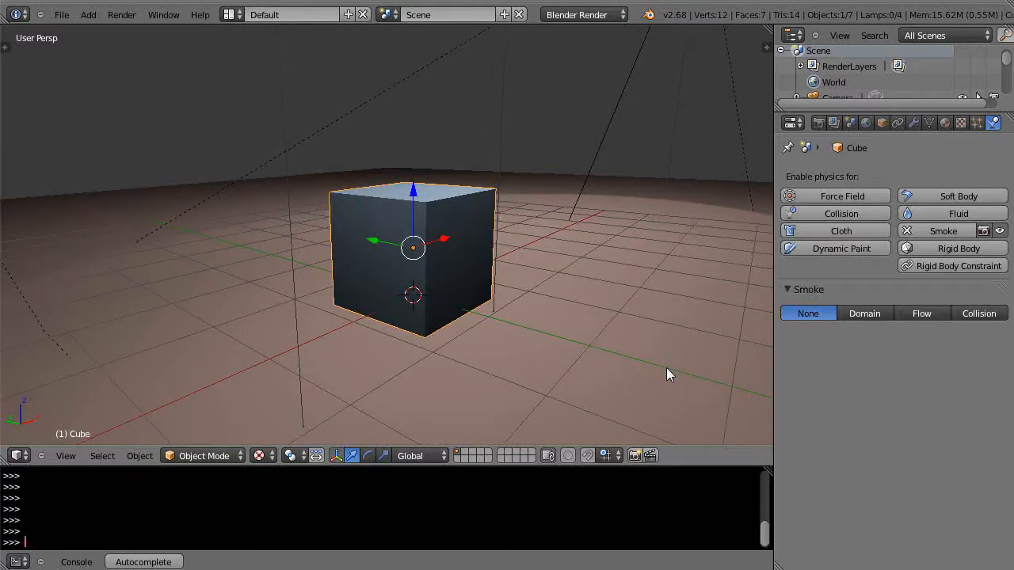
pyautogui.moveTo(606, 379)
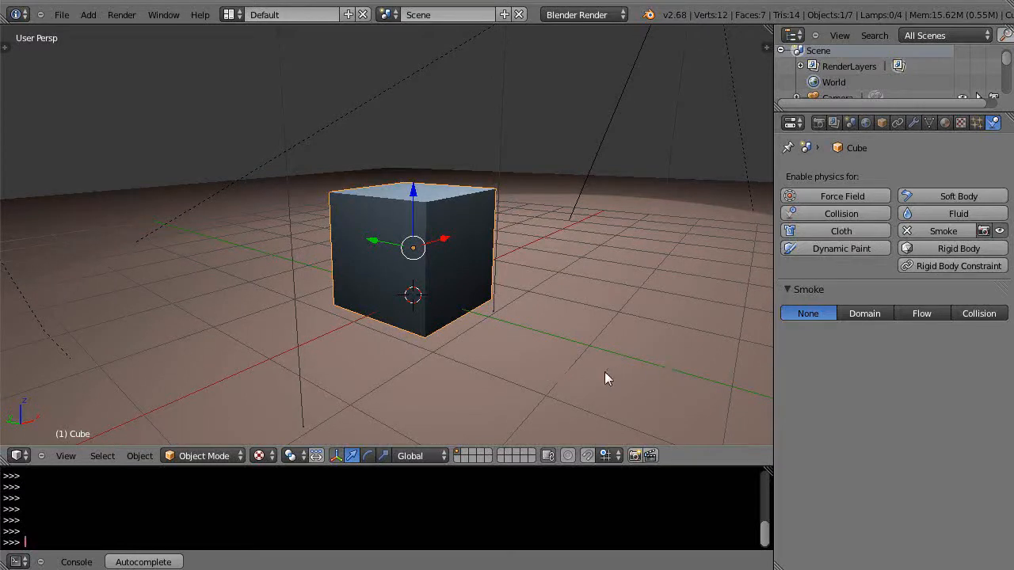
pyautogui.moveTo(603, 374)
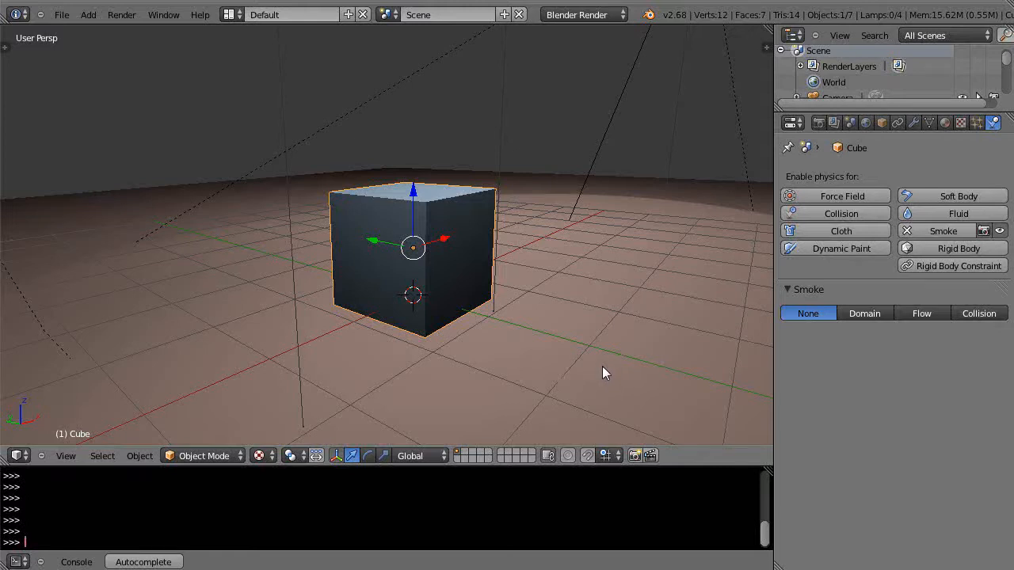
pyautogui.moveTo(521, 342)
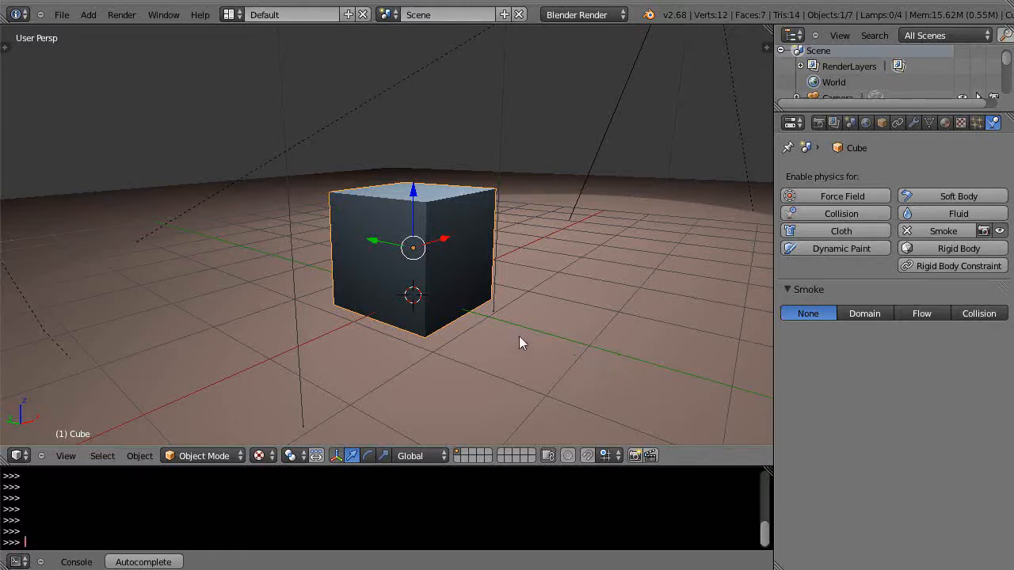
pyautogui.moveTo(533, 263)
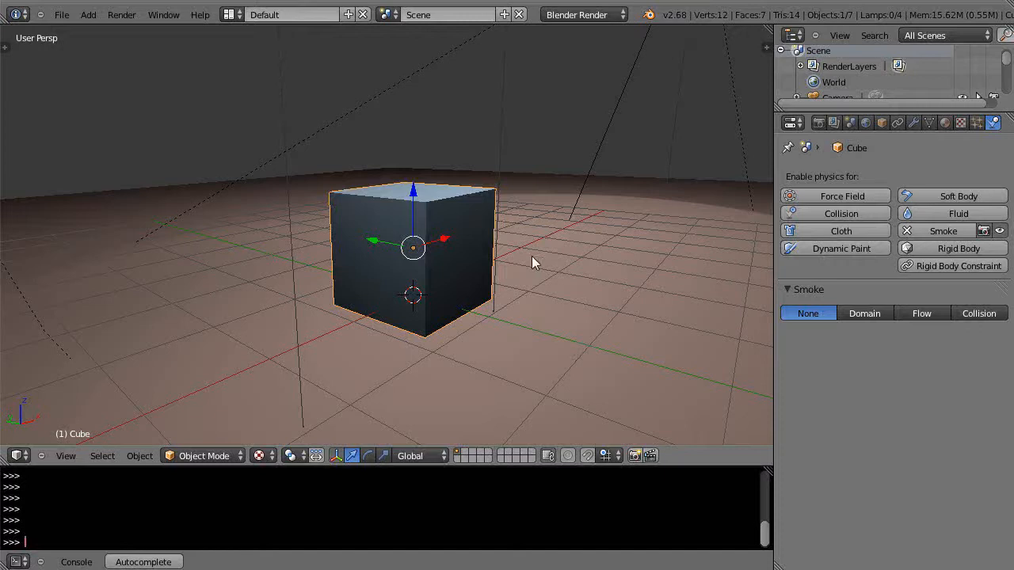
pyautogui.moveTo(468, 189)
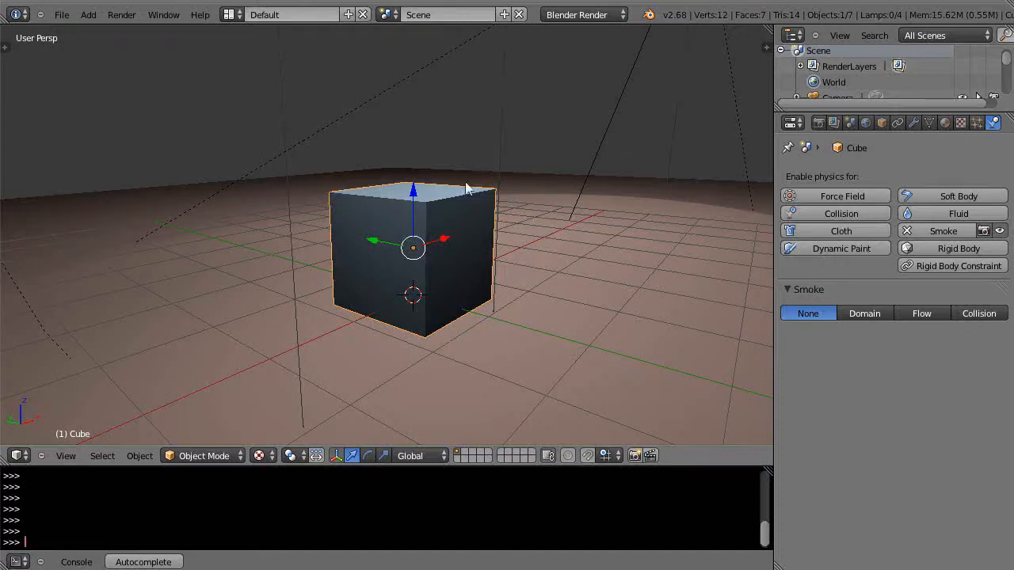
pyautogui.moveTo(488, 331)
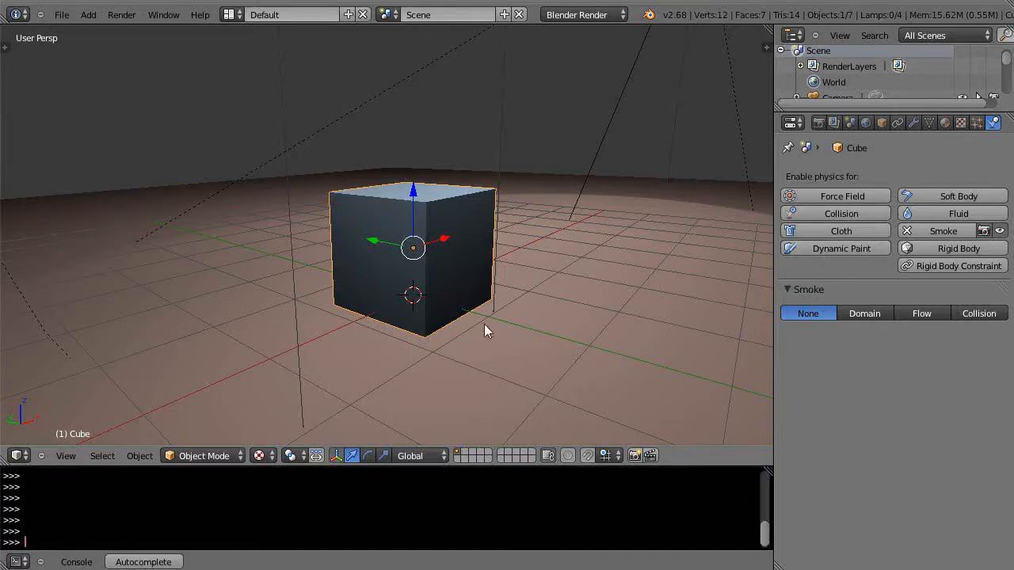
pyautogui.moveTo(358, 201)
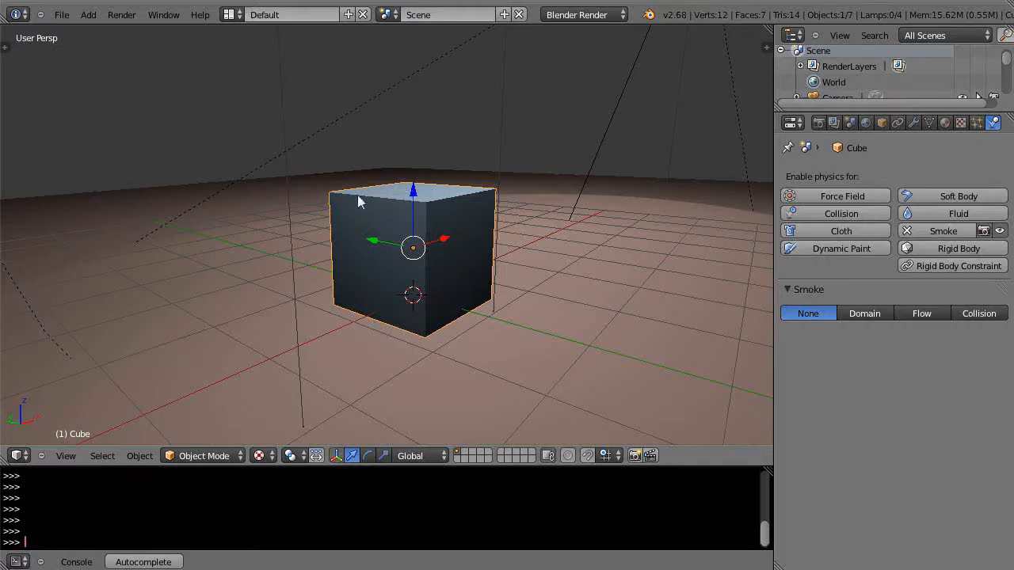
pyautogui.moveTo(569, 196)
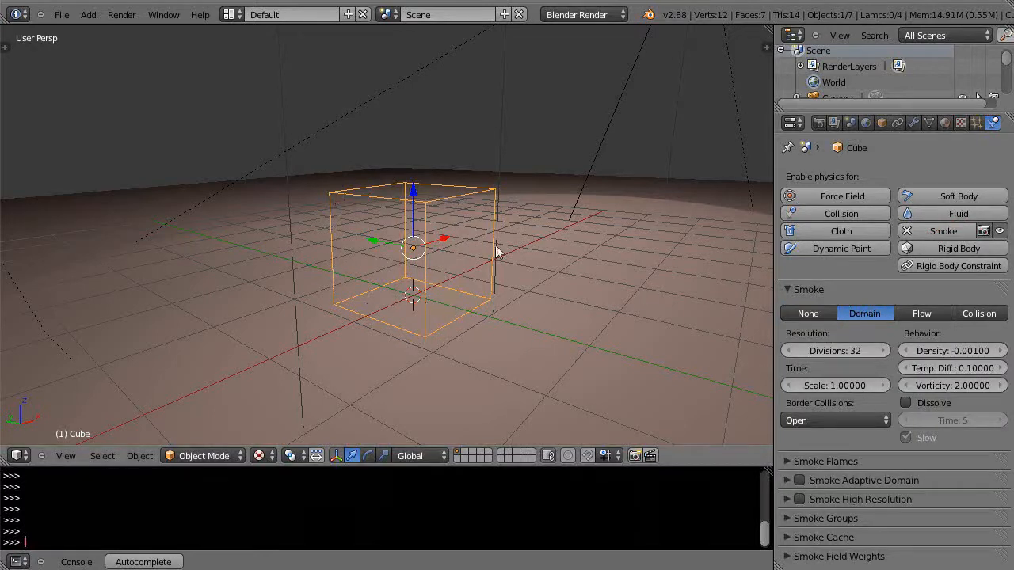
pyautogui.moveTo(463, 342)
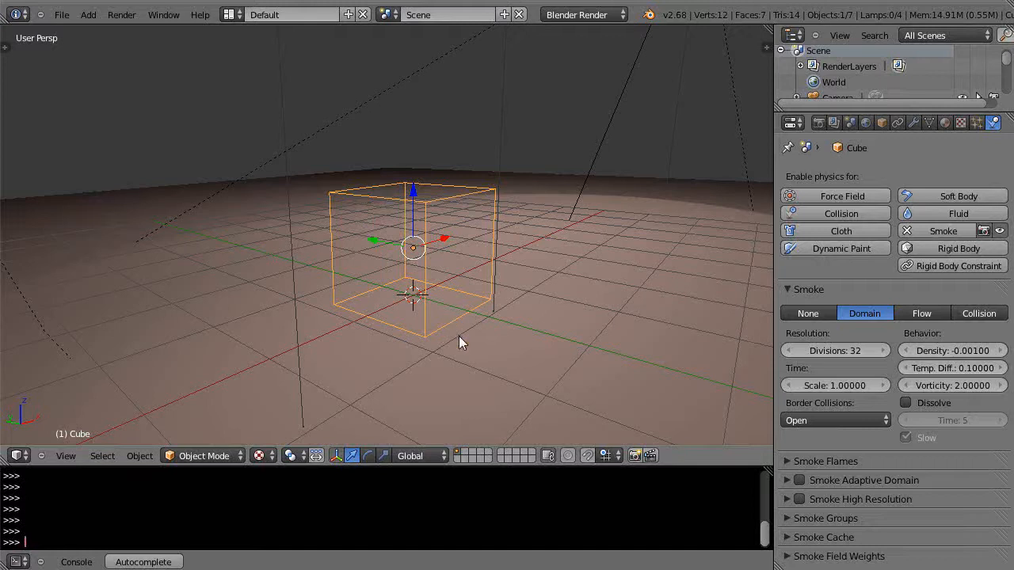
pyautogui.moveTo(410, 372)
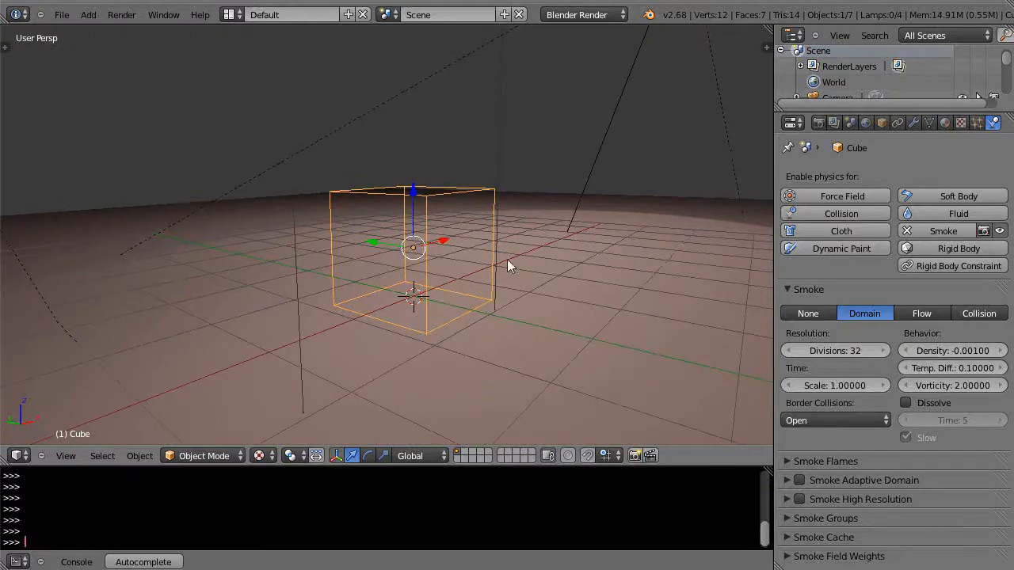
pyautogui.moveTo(499, 241)
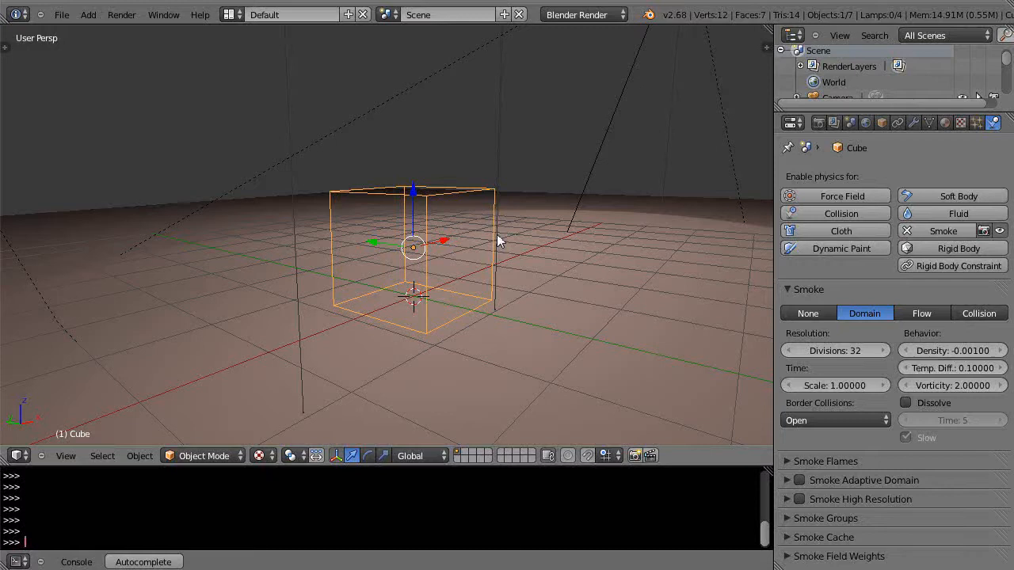
# Add a plane mesh via the add menu and scale it down inside the domain
pyautogui.moveTo(499, 241); pyautogui.dragTo(452, 309)
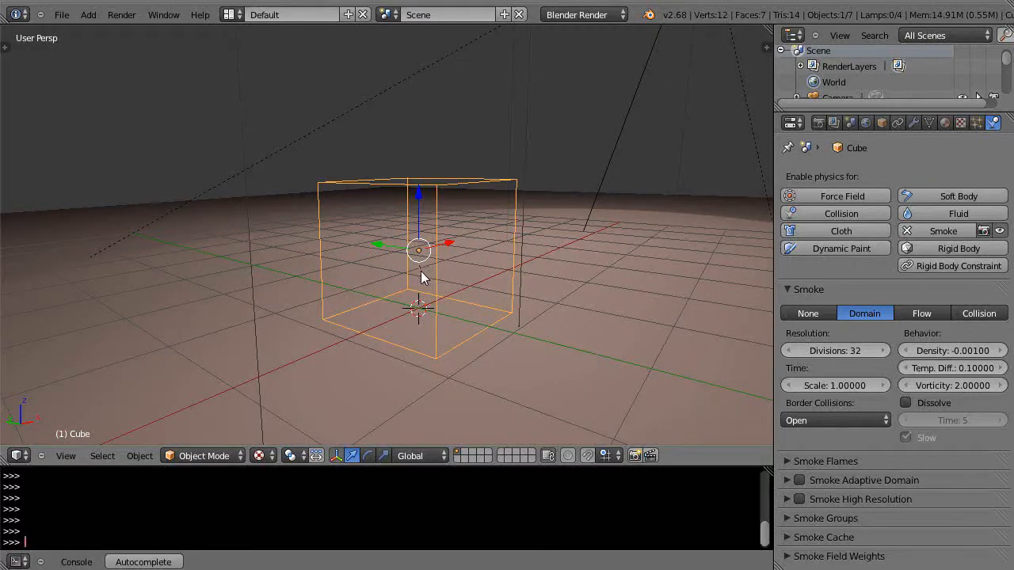
pyautogui.press('shift+s')
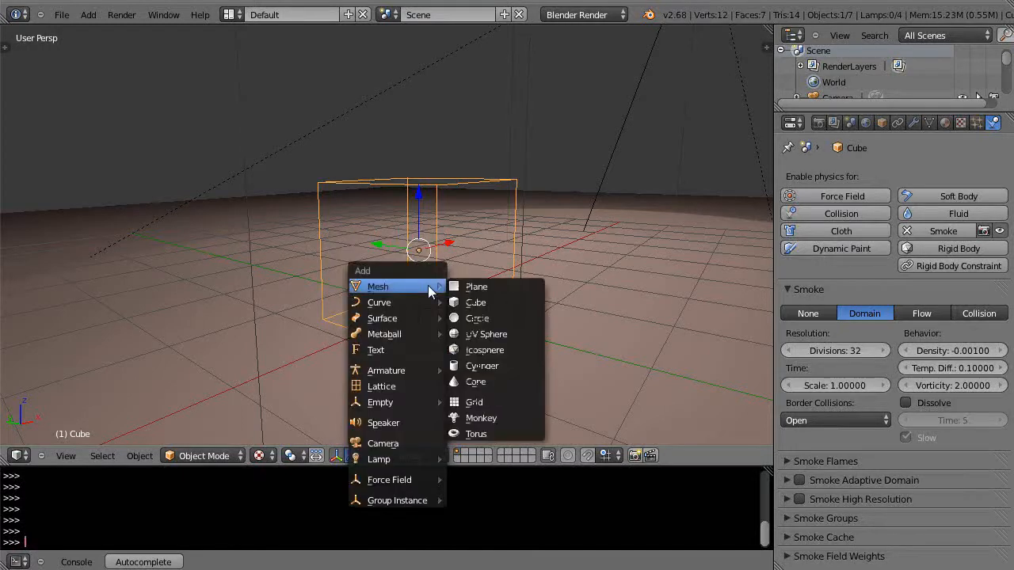
pyautogui.click(475, 287)
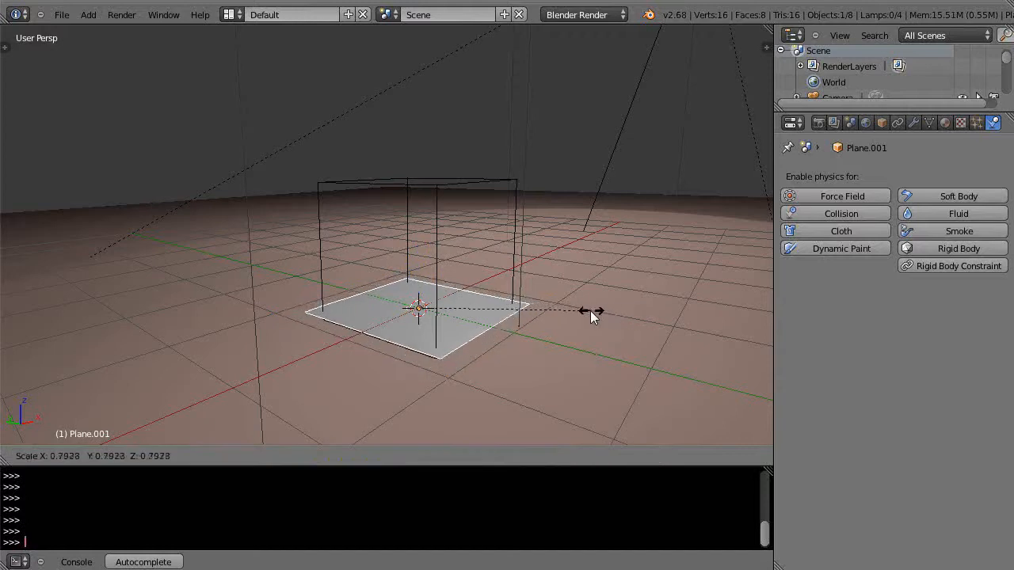
pyautogui.click(558, 301)
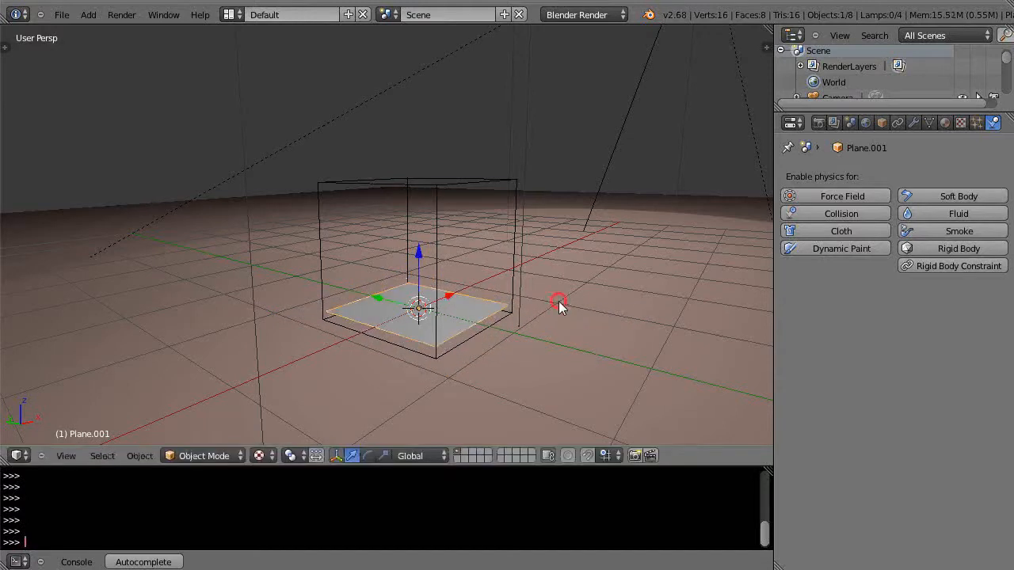
pyautogui.moveTo(558, 304); pyautogui.dragTo(507, 332)
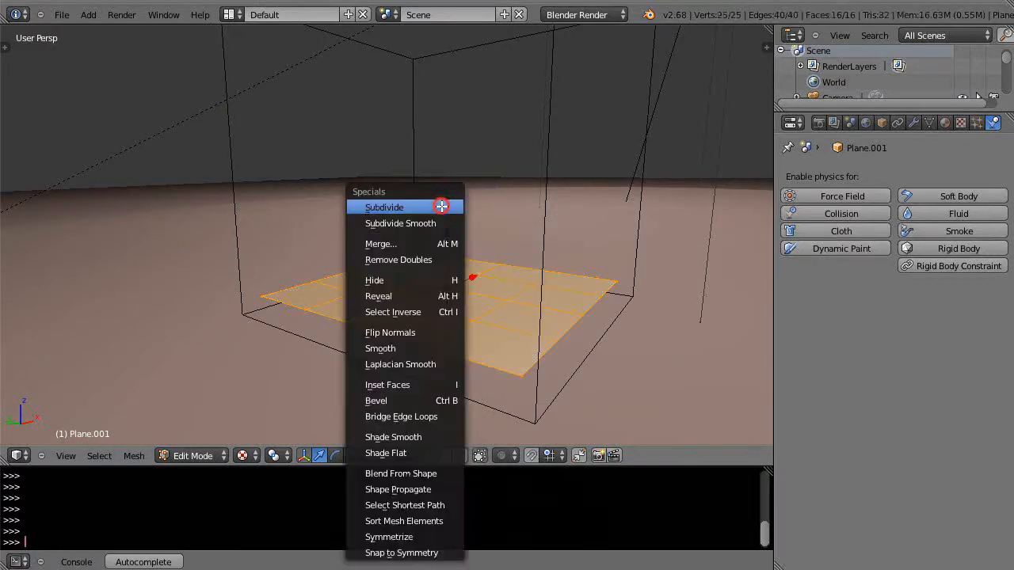
# Subdivide the plane in Edit Mode into a finer grid of faces
pyautogui.click(383, 206)
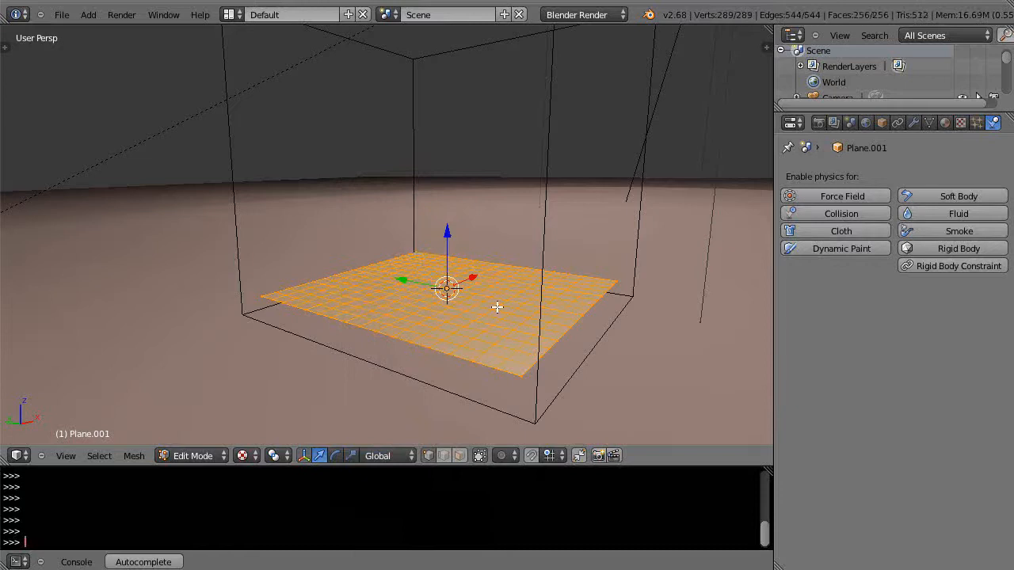
pyautogui.moveTo(447, 308); pyautogui.dragTo(472, 310)
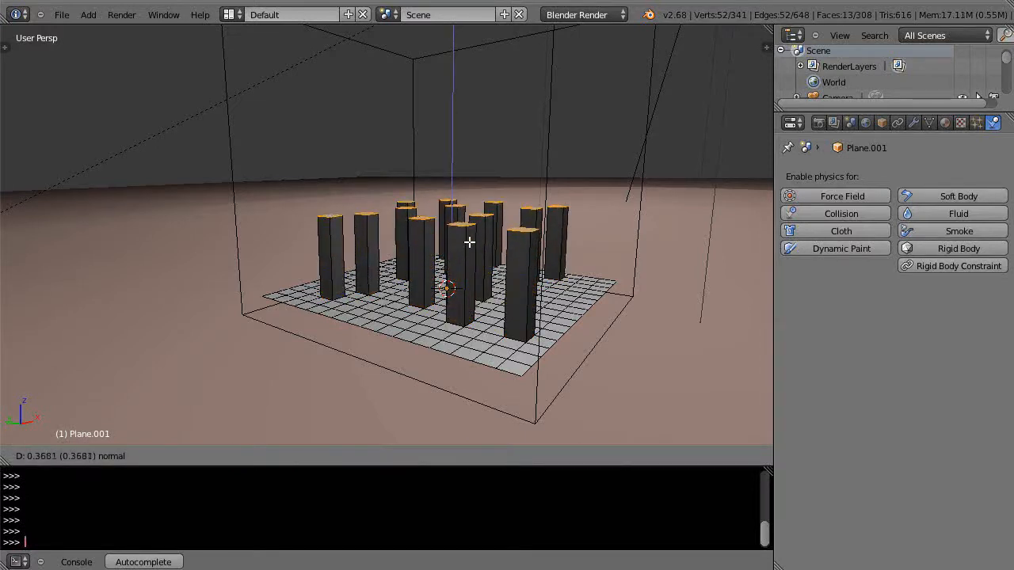
# Extrude selected grid faces upward to varied heights, then leave Edit Mode
pyautogui.press('Tab')
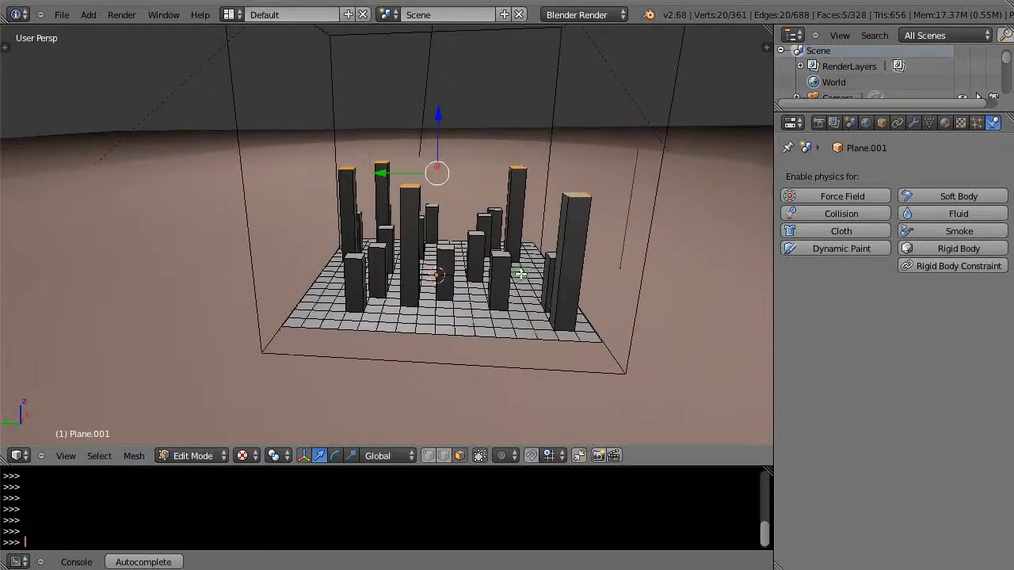
pyautogui.press('Tab')
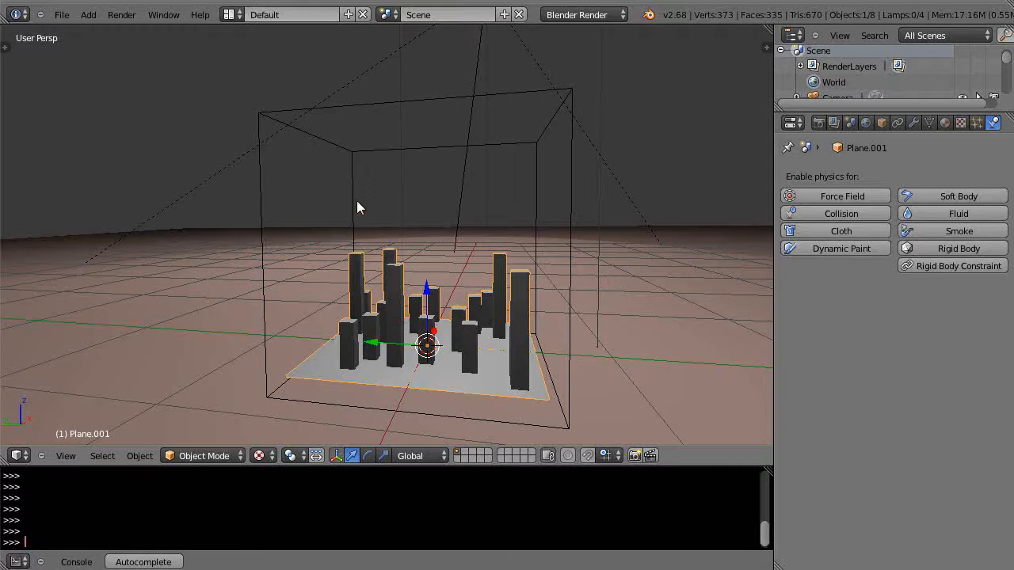
pyautogui.moveTo(405, 253)
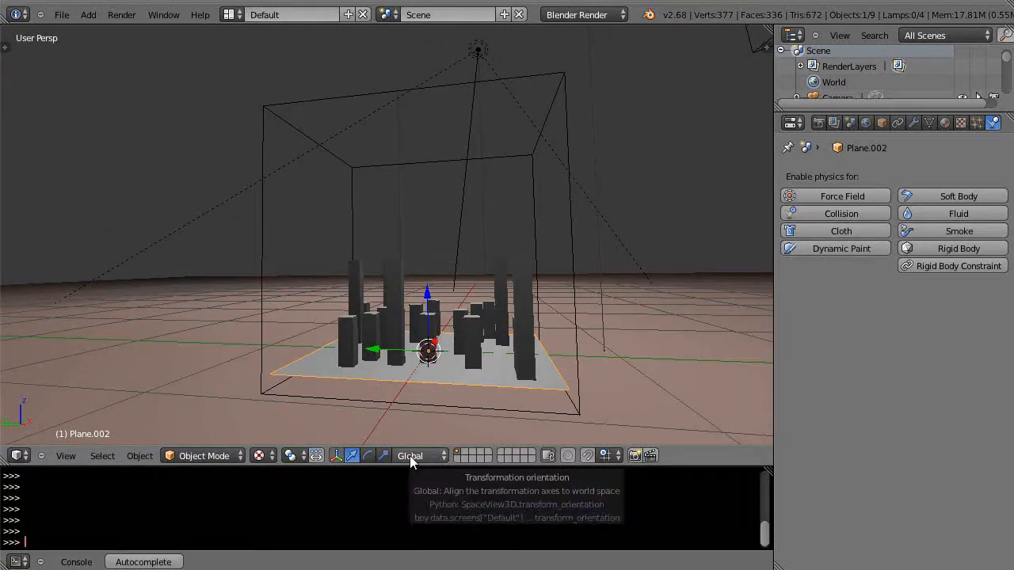
# Set the Transform Orientation to Local for the new plane beneath the city
pyautogui.click(418, 456)
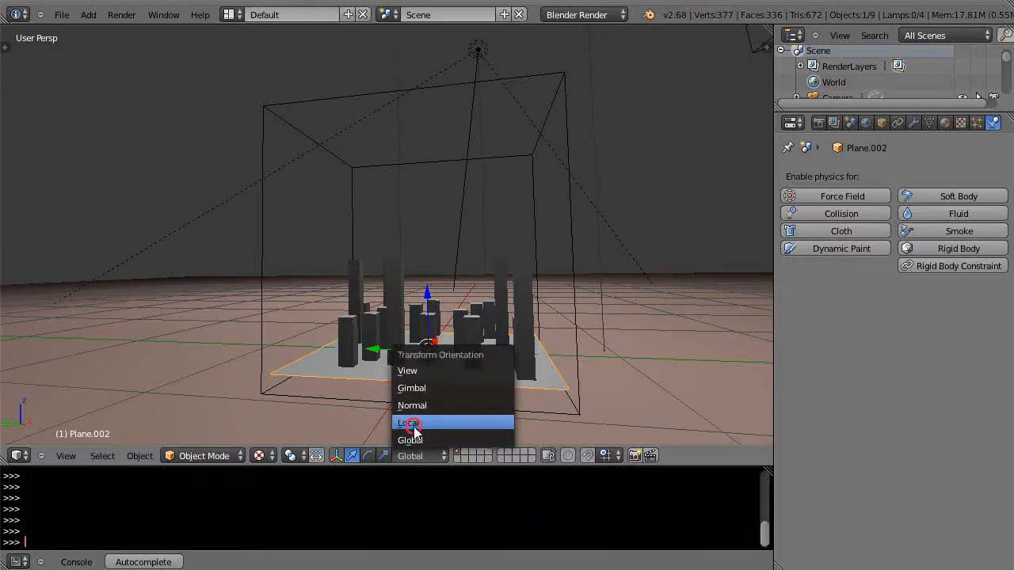
pyautogui.click(408, 421)
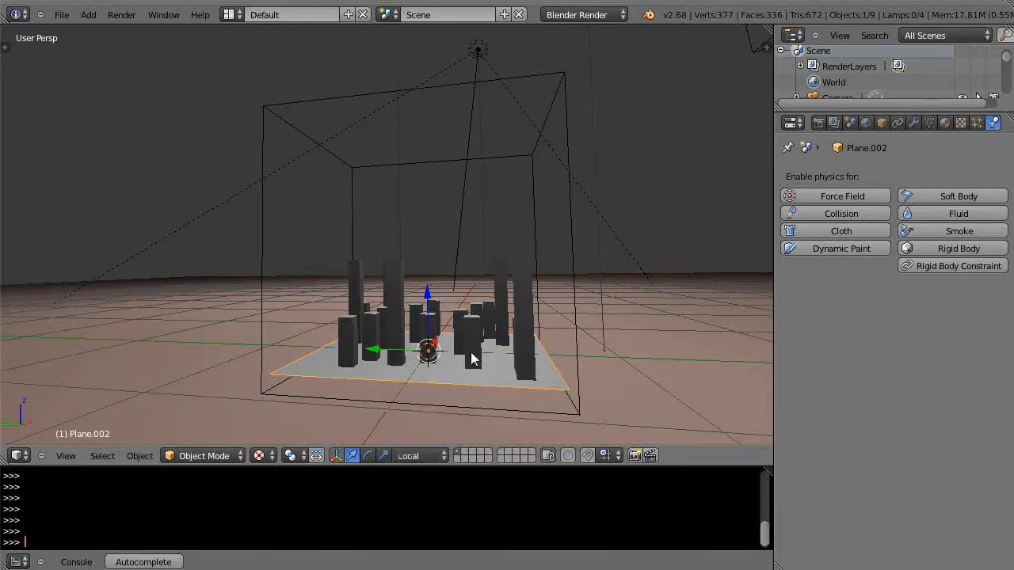
pyautogui.moveTo(436, 289)
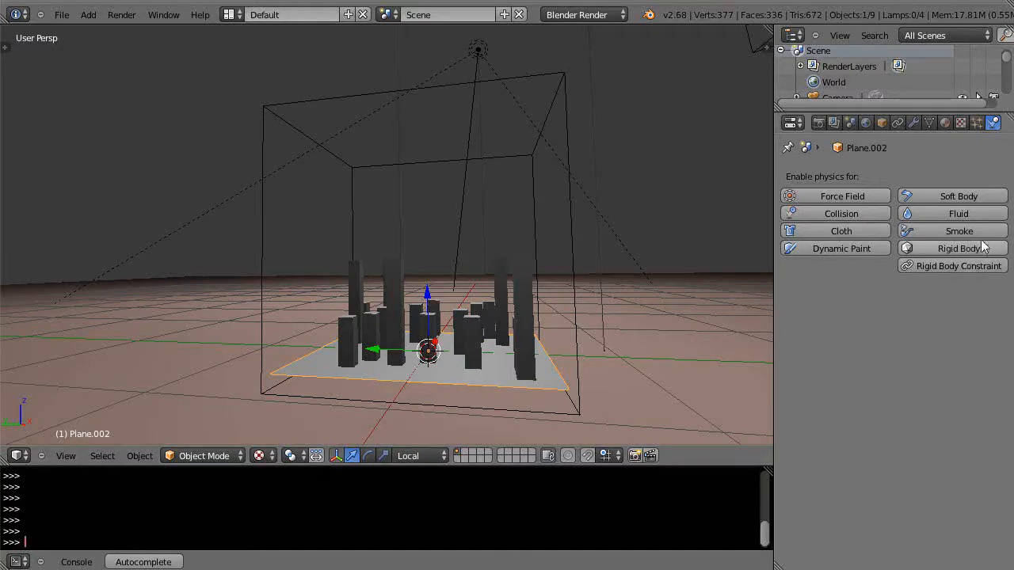
# Enable smoke physics on the plane with Flow Source set to Particle System
pyautogui.click(959, 231)
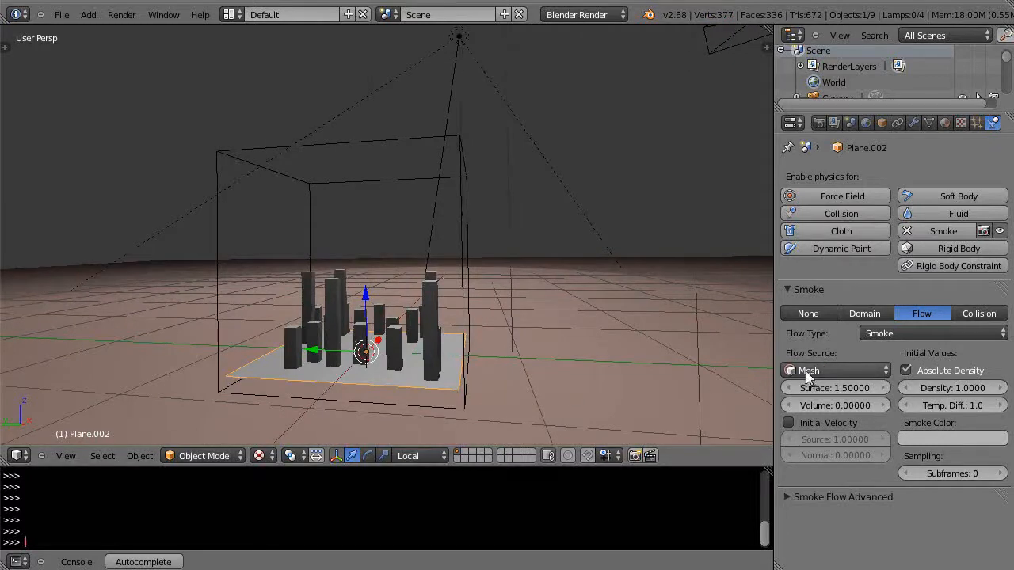
pyautogui.moveTo(835, 371)
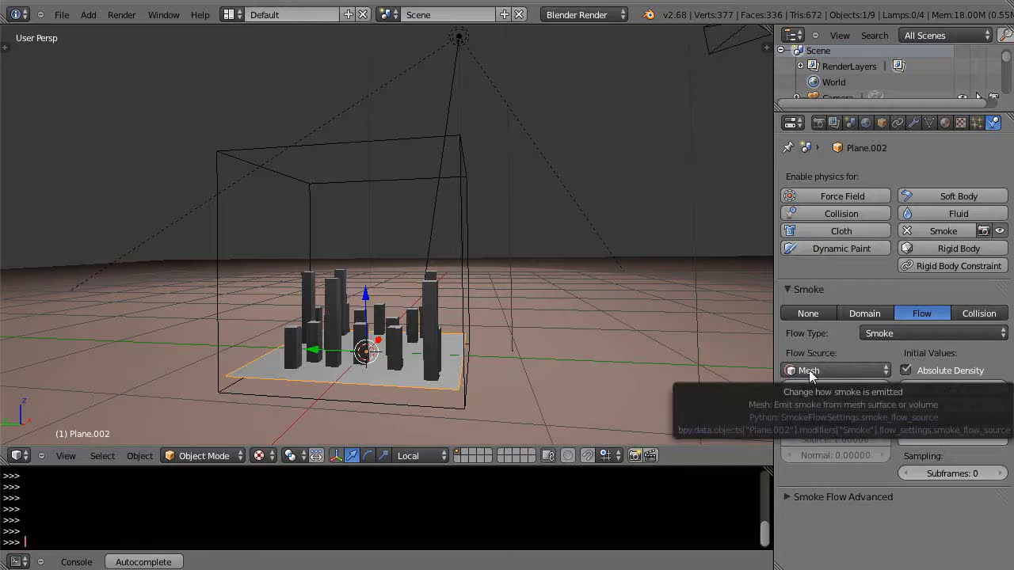
pyautogui.click(837, 371)
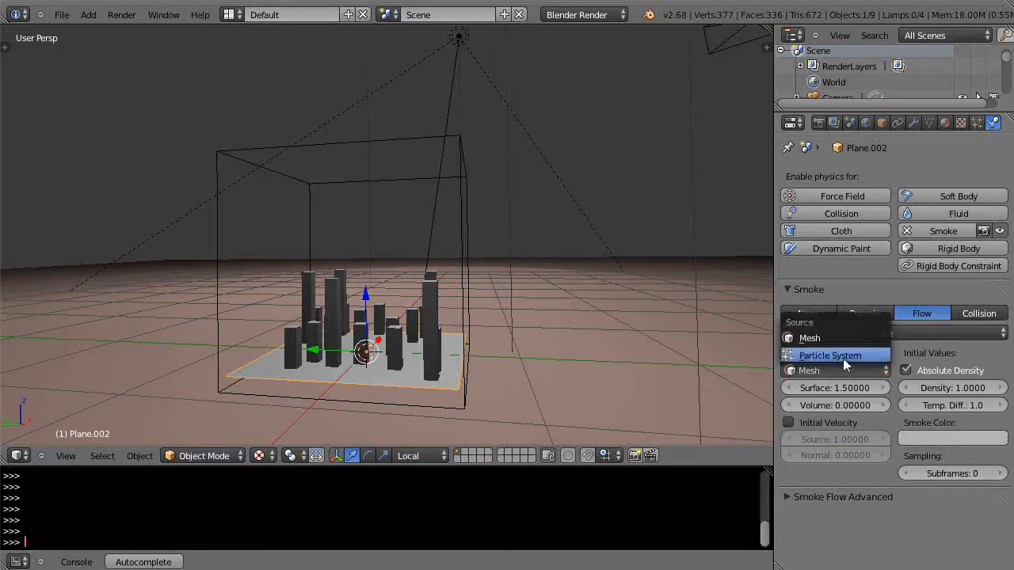
pyautogui.click(831, 355)
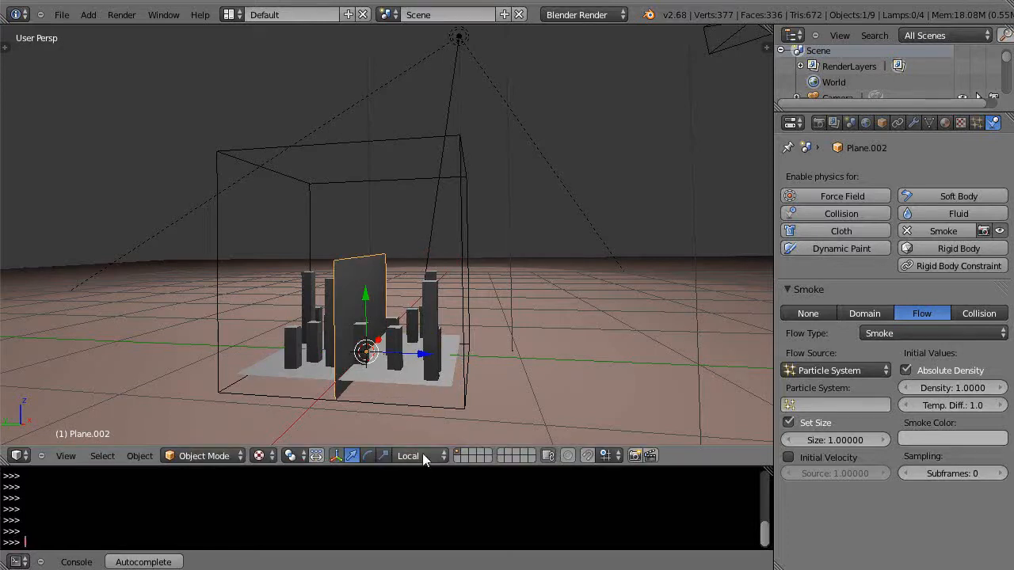
# Switch orientation to Global and place the plane upright at the domain's left side
pyautogui.click(412, 456)
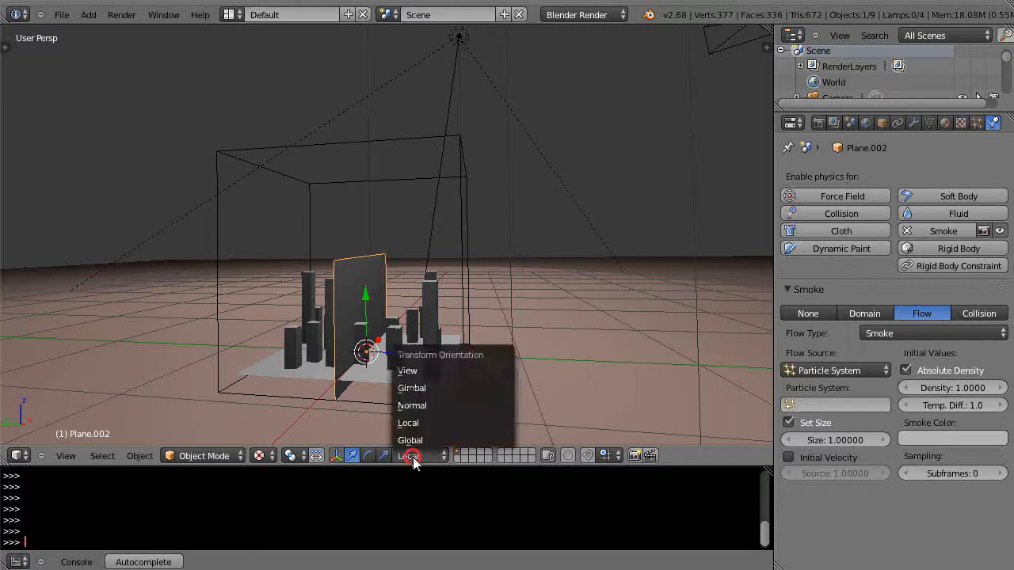
pyautogui.click(409, 440)
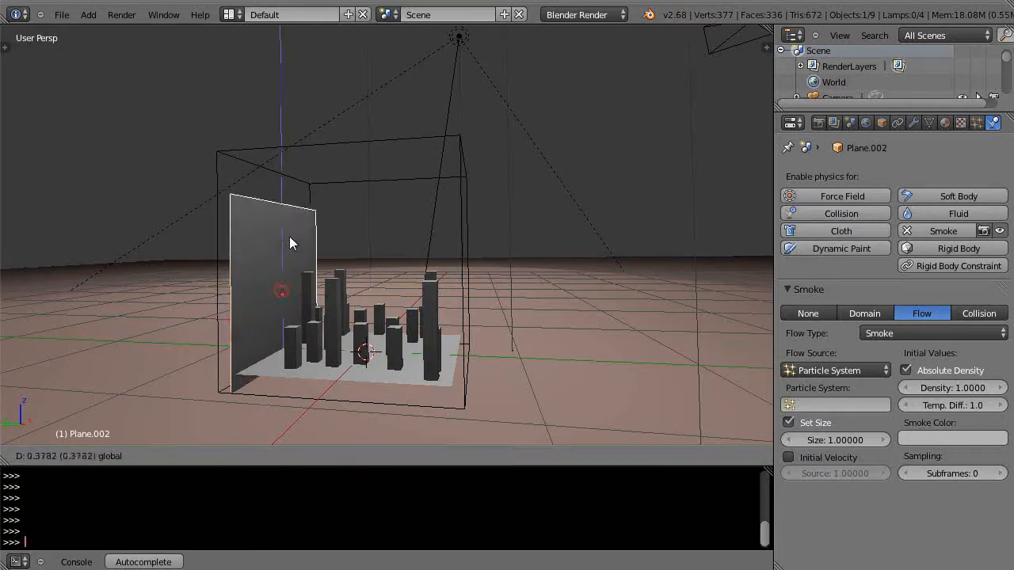
pyautogui.click(282, 238)
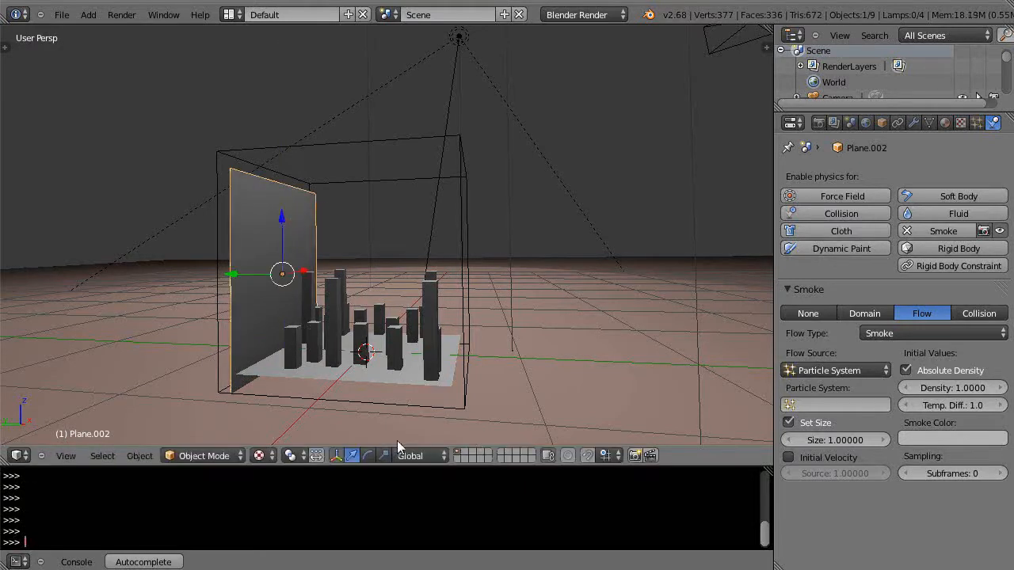
pyautogui.moveTo(437, 206)
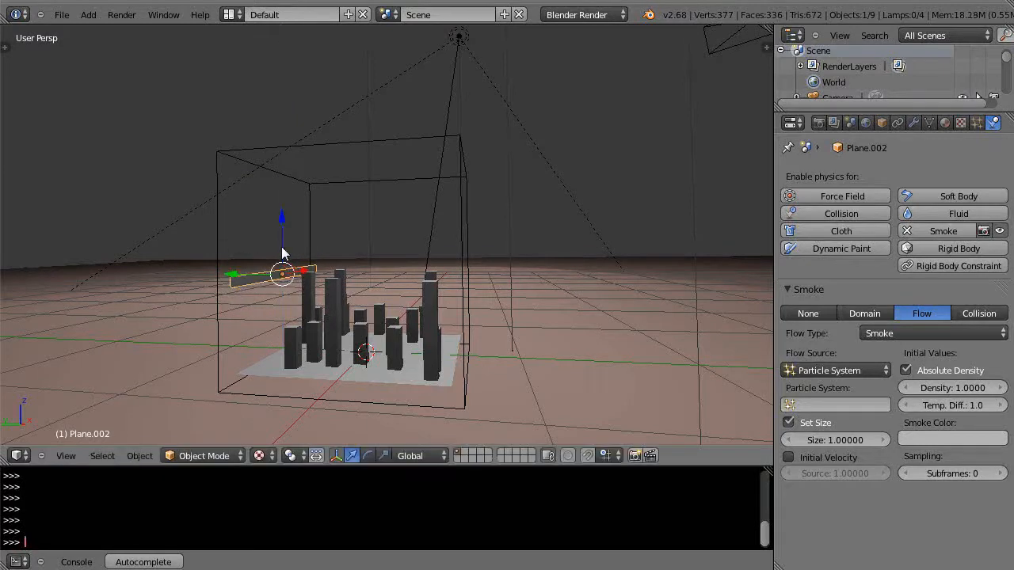
pyautogui.moveTo(282, 273); pyautogui.dragTo(278, 357)
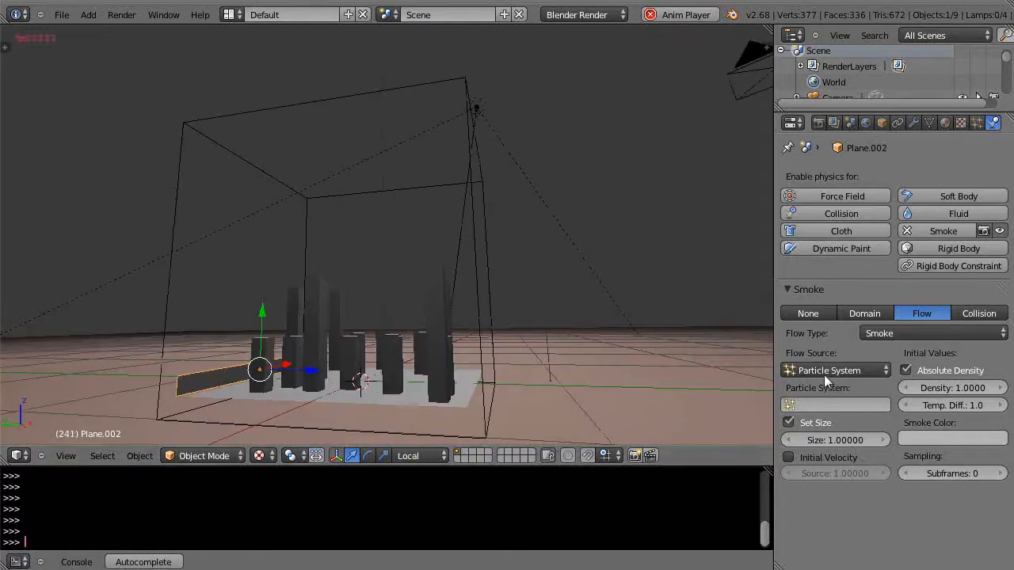
# Set the plane's Flow Source back to Mesh so smoke rises from its surface
pyautogui.click(835, 371)
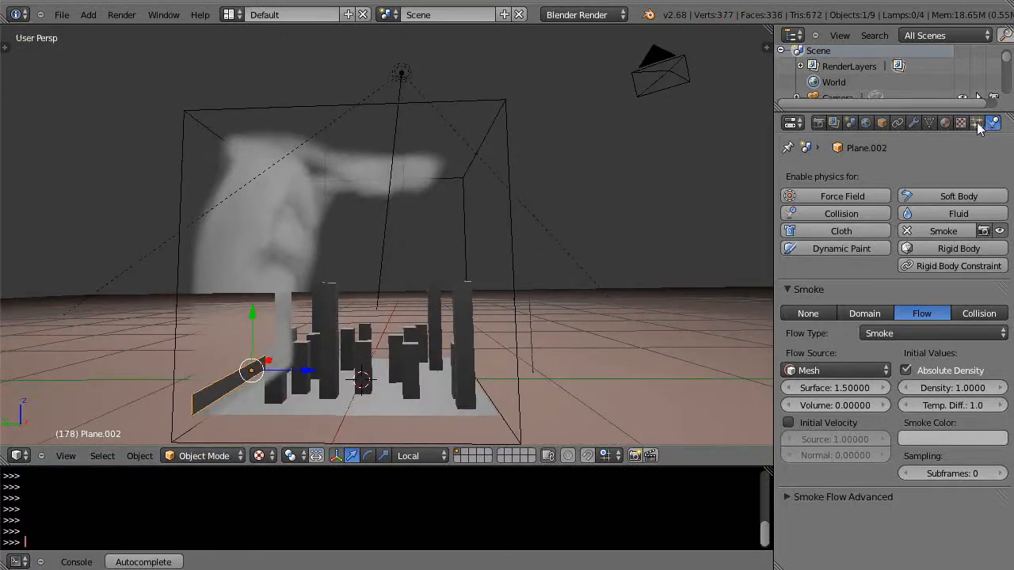
# Give the plane a new particle system with Emitter Object Z velocity 8.871
pyautogui.click(977, 124)
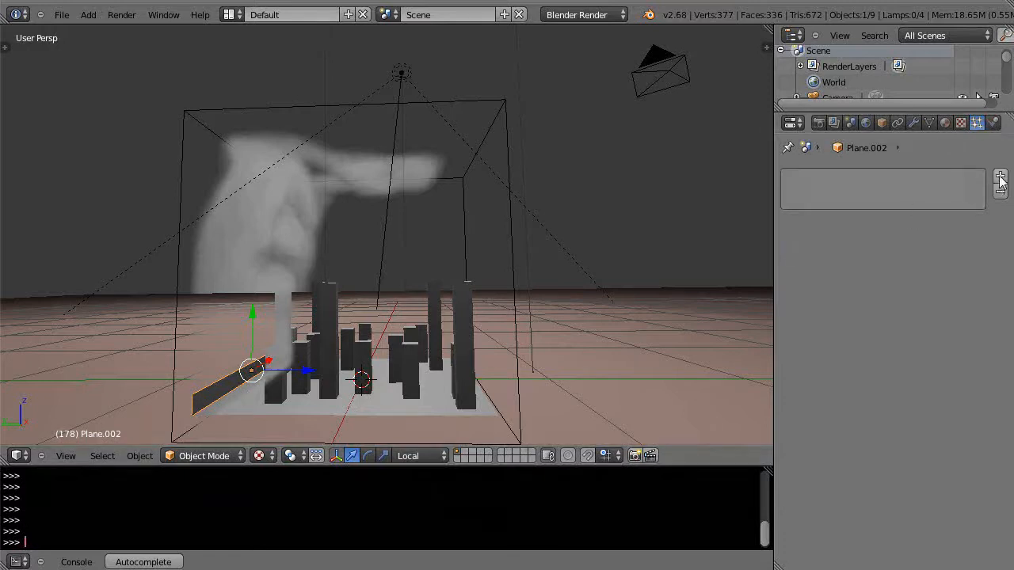
pyautogui.click(1000, 177)
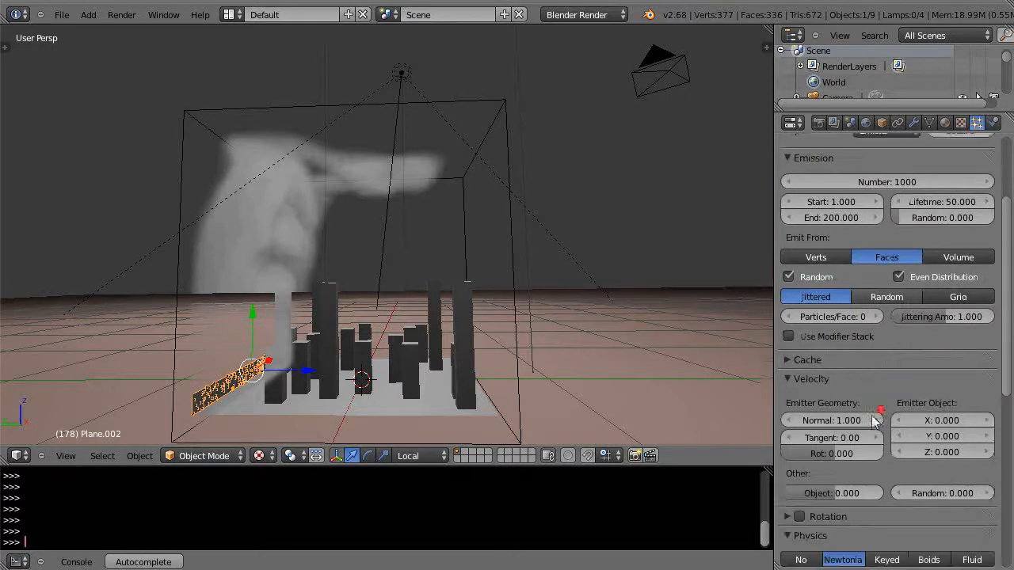
pyautogui.scroll(-3)
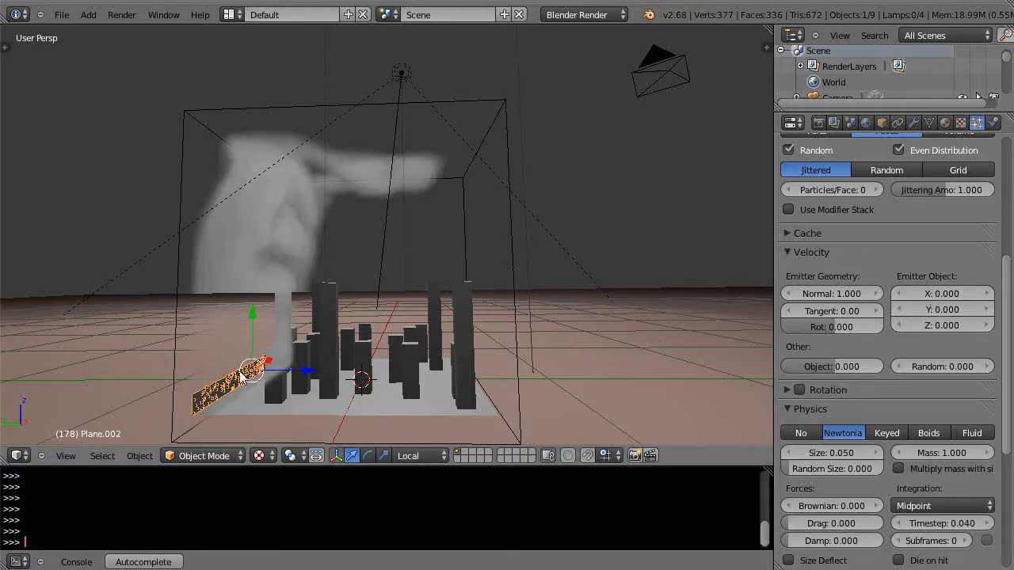
pyautogui.moveTo(474, 377)
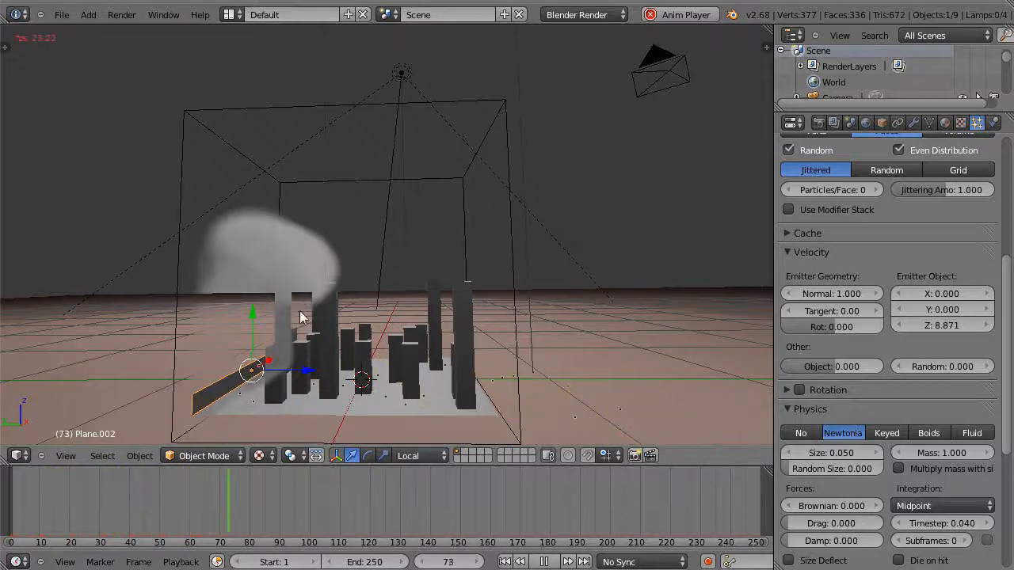
# Stop playback, set Flow Source to the new ParticleSystem, and play the simulation again
pyautogui.click(551, 561)
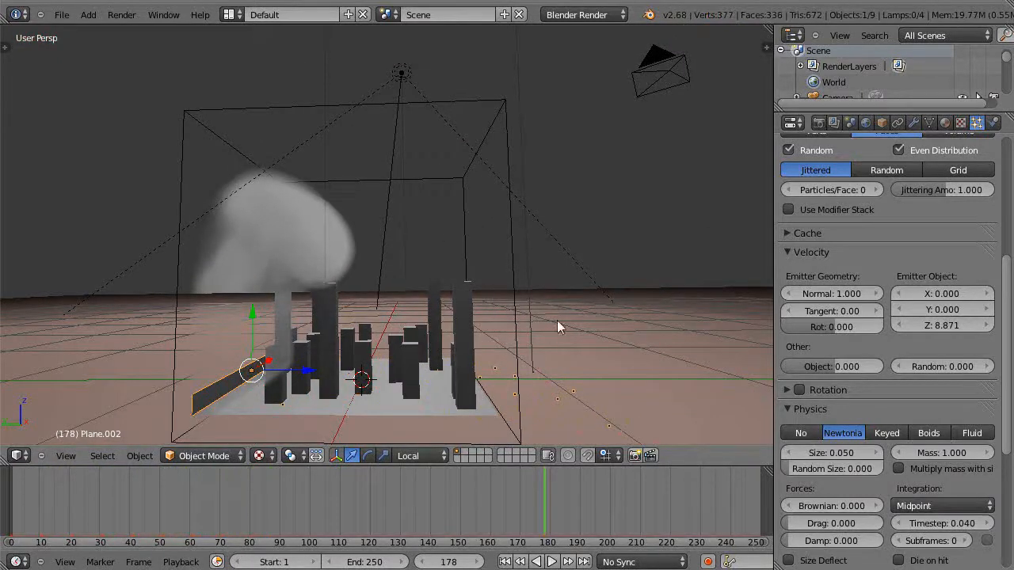
pyautogui.click(976, 122)
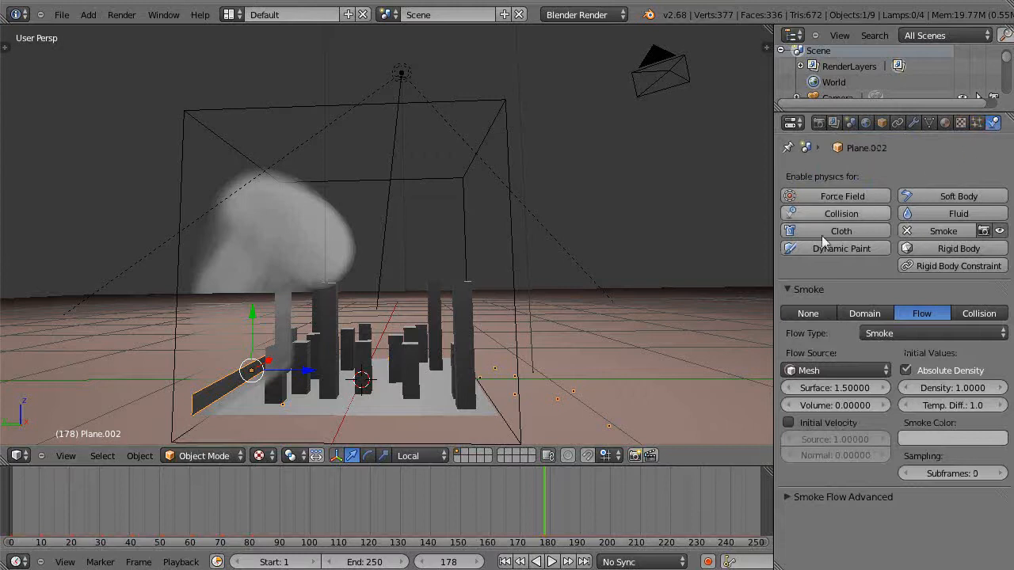
pyautogui.click(834, 371)
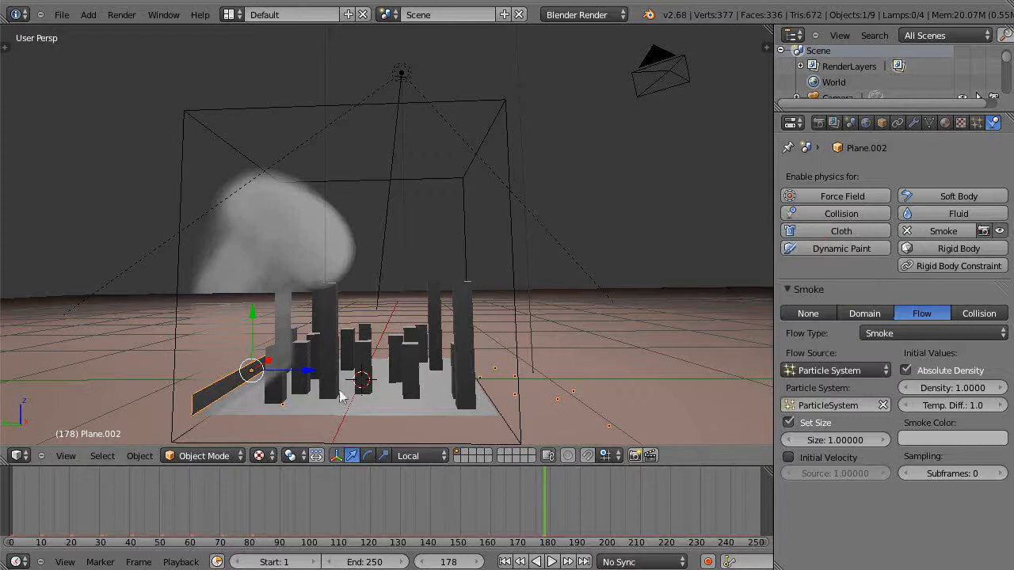
pyautogui.click(552, 561)
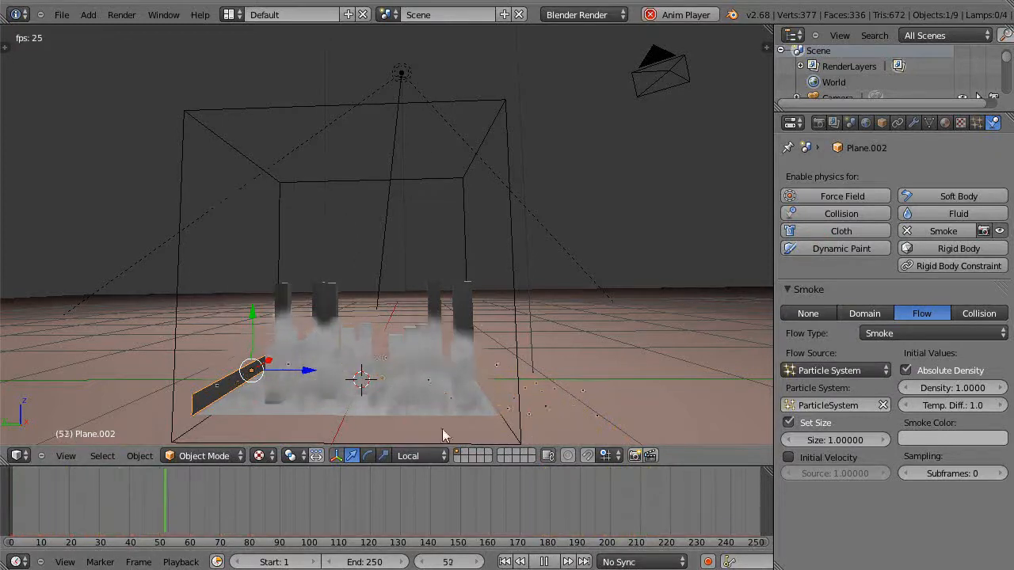
# Let the smoke play across the city, stop it, and view through the camera
pyautogui.click(567, 561)
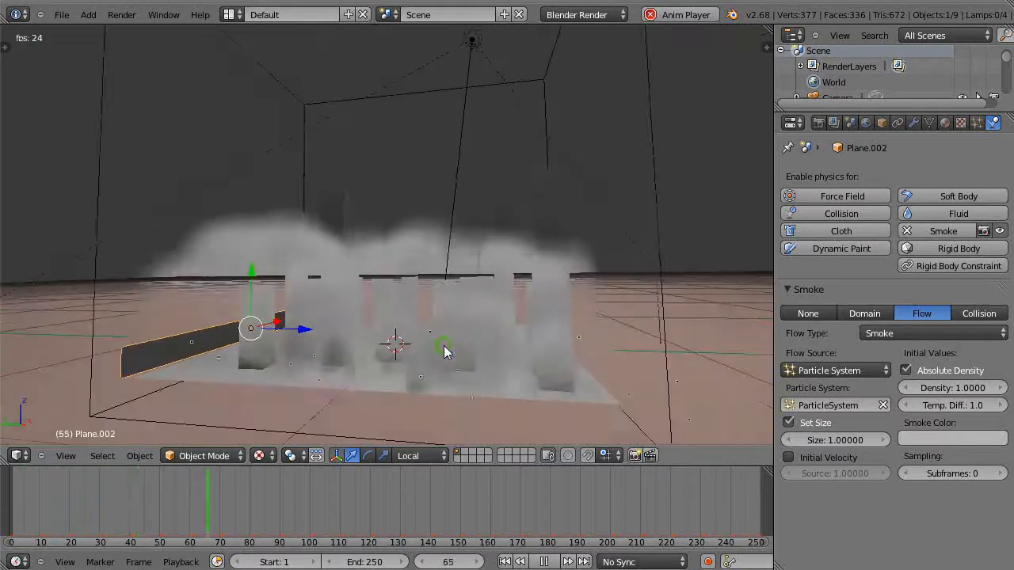
pyautogui.click(552, 561)
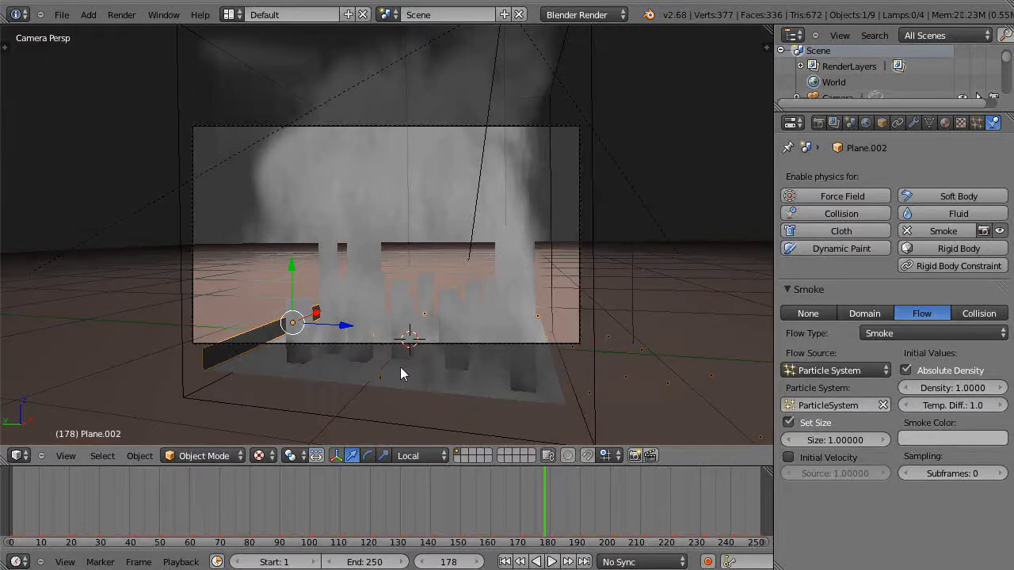
pyautogui.moveTo(337, 198)
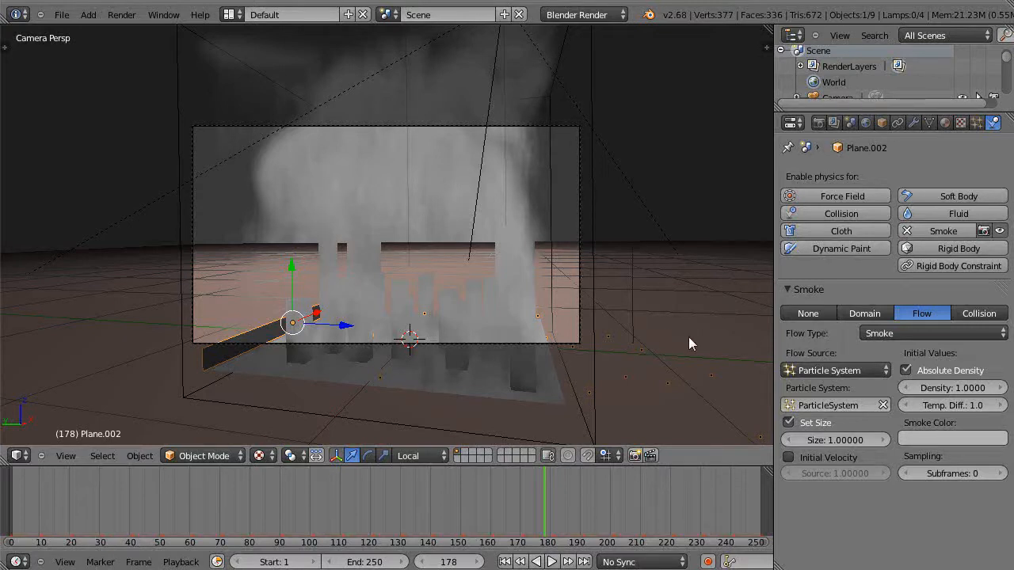
# Enable Lock Camera to View, reframe the shot tighter, and select the domain cube
pyautogui.press('n')
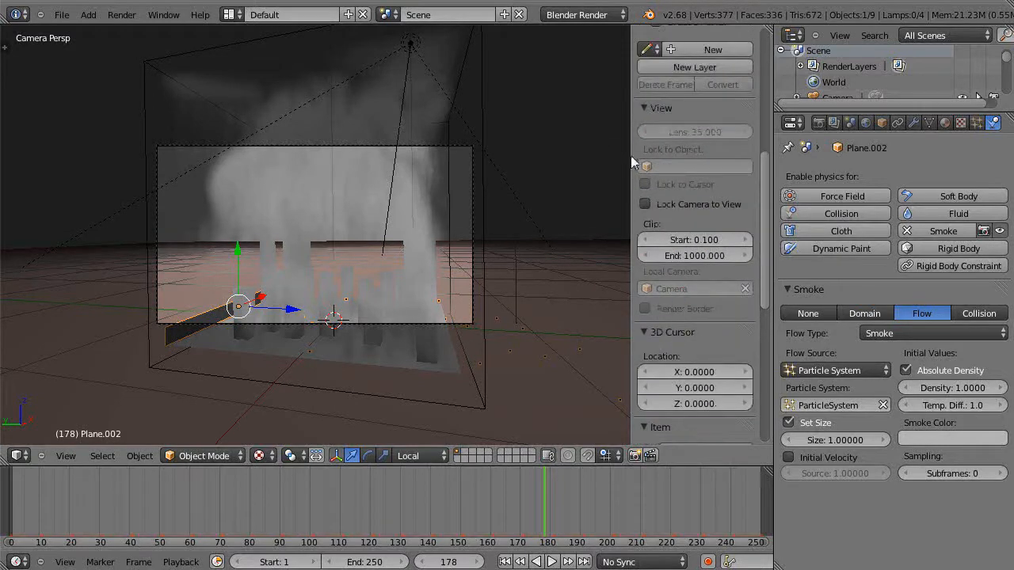
pyautogui.click(646, 205)
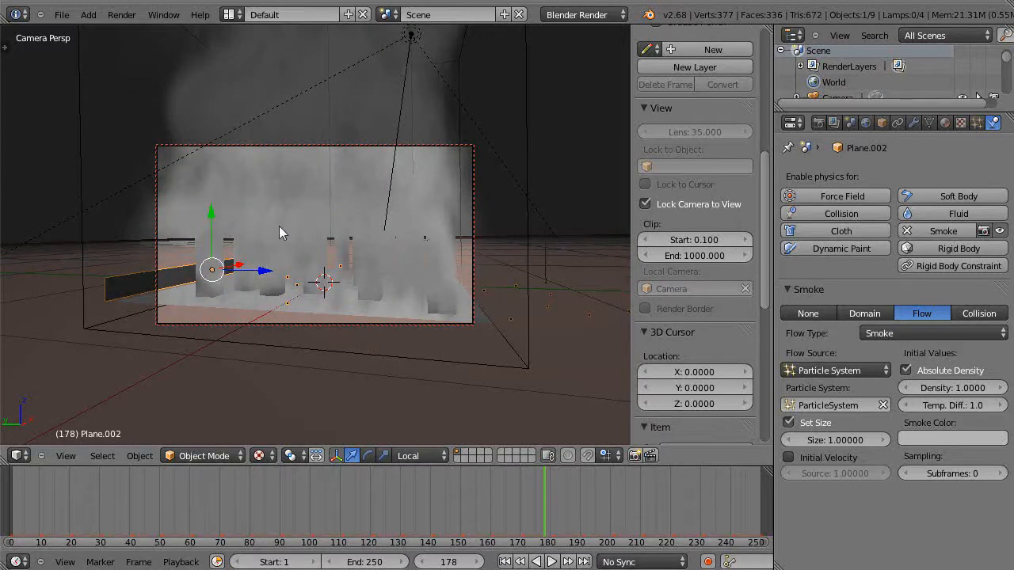
pyautogui.click(646, 202)
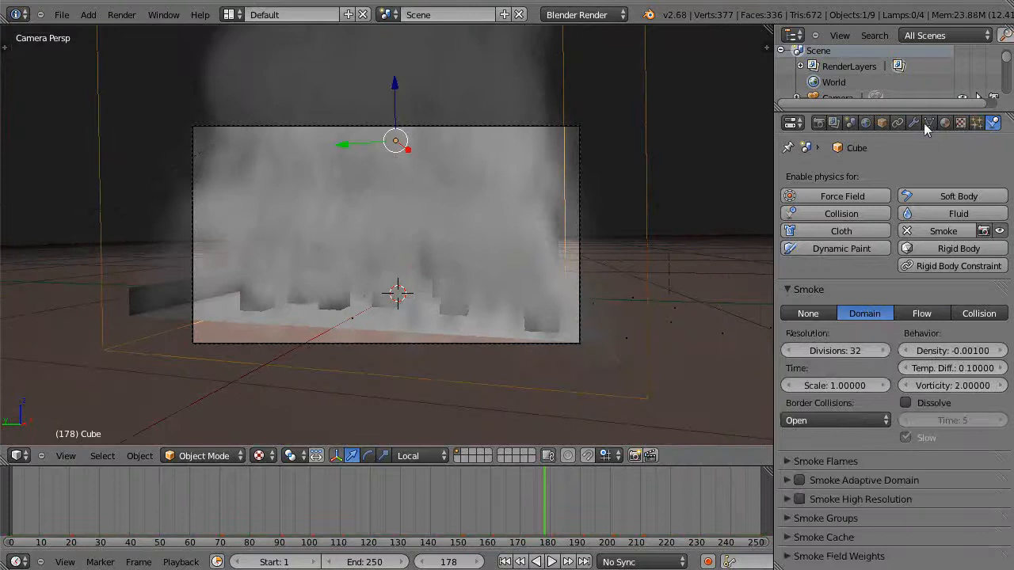
# Give the domain cube a Volume material and check the smoke-filled city render
pyautogui.click(945, 123)
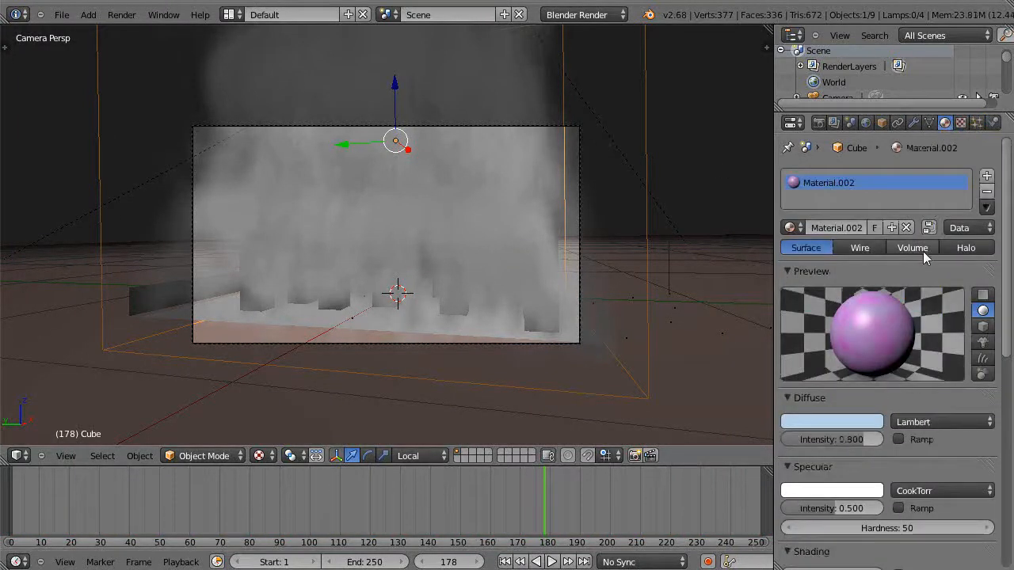
pyautogui.click(913, 247)
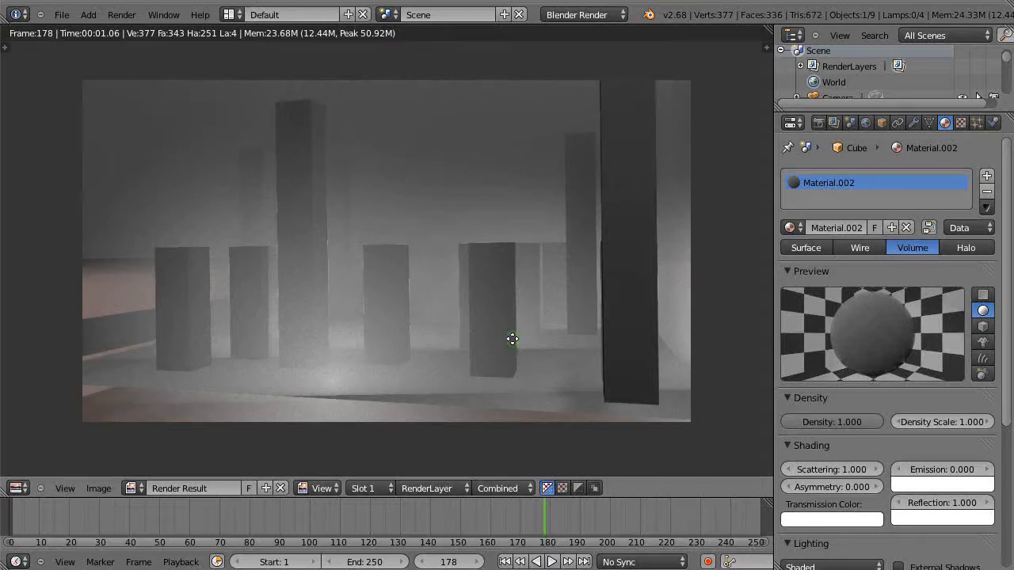
pyautogui.moveTo(862, 399)
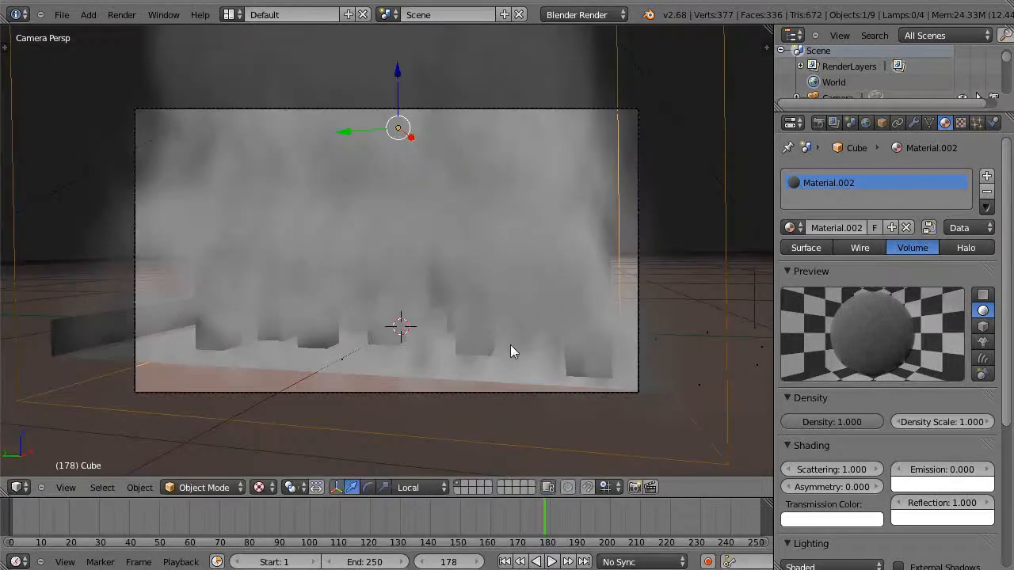
pyautogui.moveTo(515, 352); pyautogui.dragTo(541, 366)
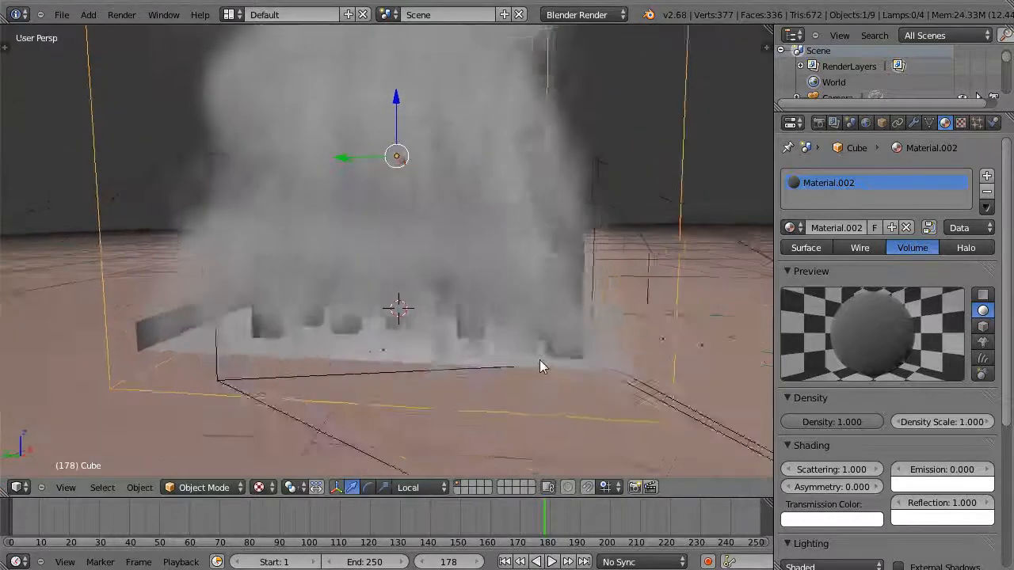